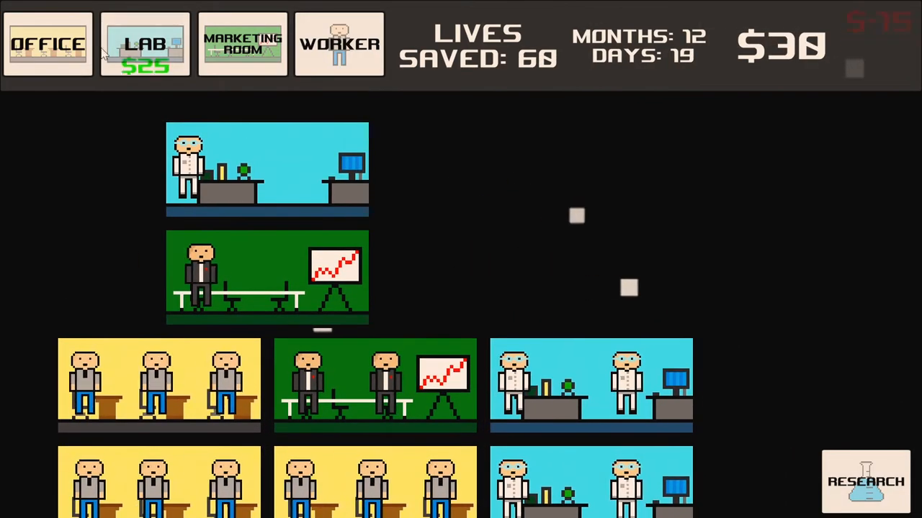
Step: Begin a fresh game with no rooms, zero lives saved and $100
left_click(144, 43)
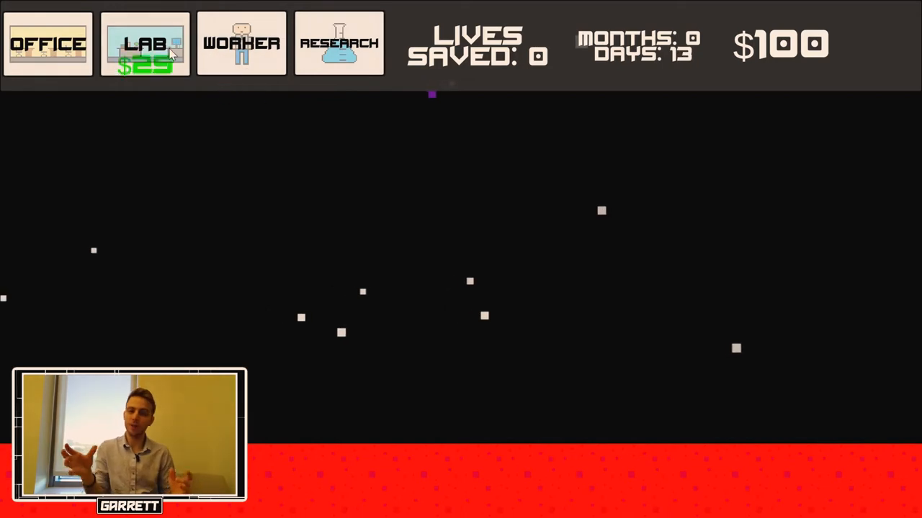
Step: Build a lab beside the office and start the X2 Donations research upgrade
left_click(144, 43)
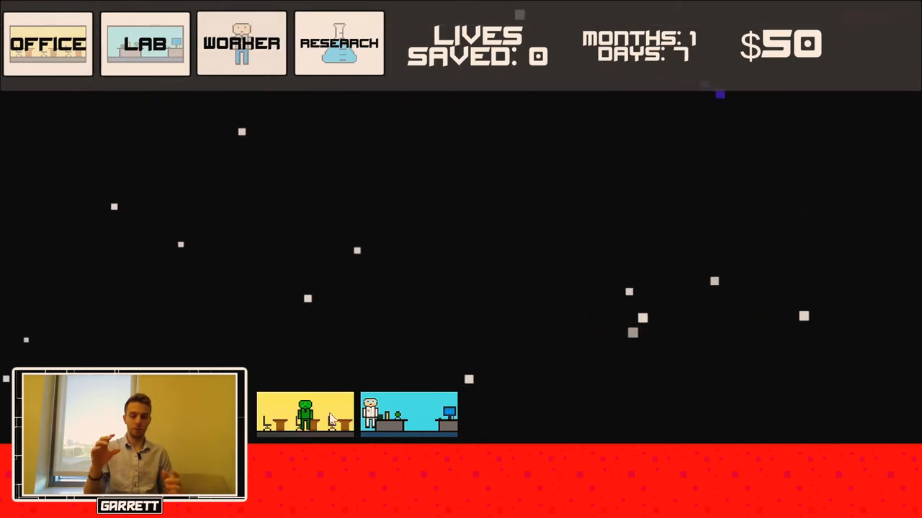
left_click(338, 44)
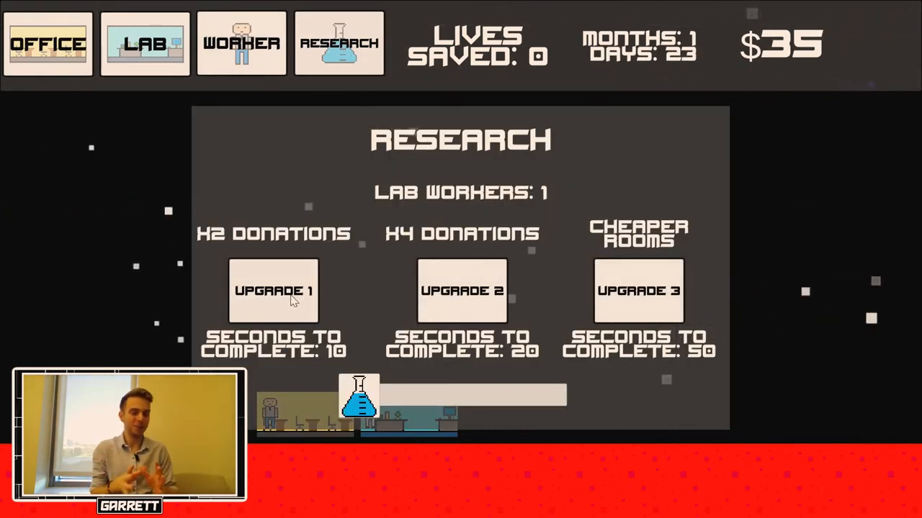
left_click(274, 291)
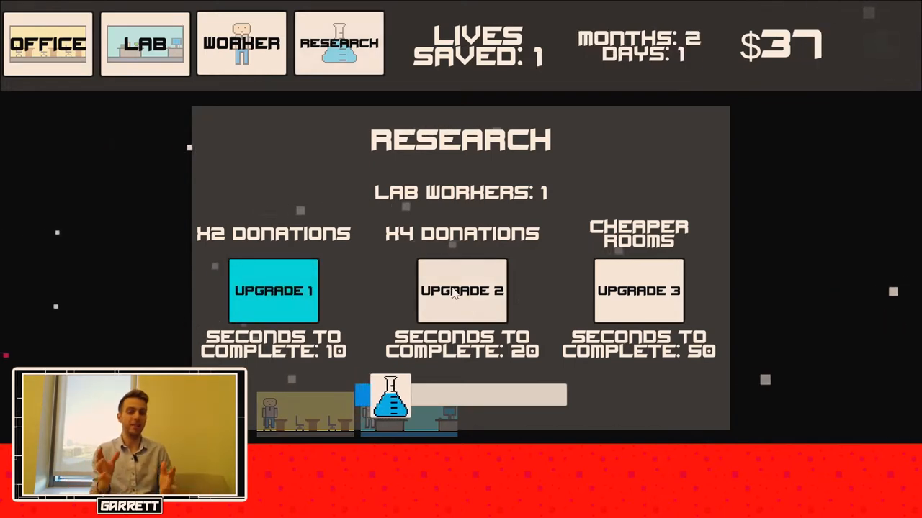
left_click(242, 43)
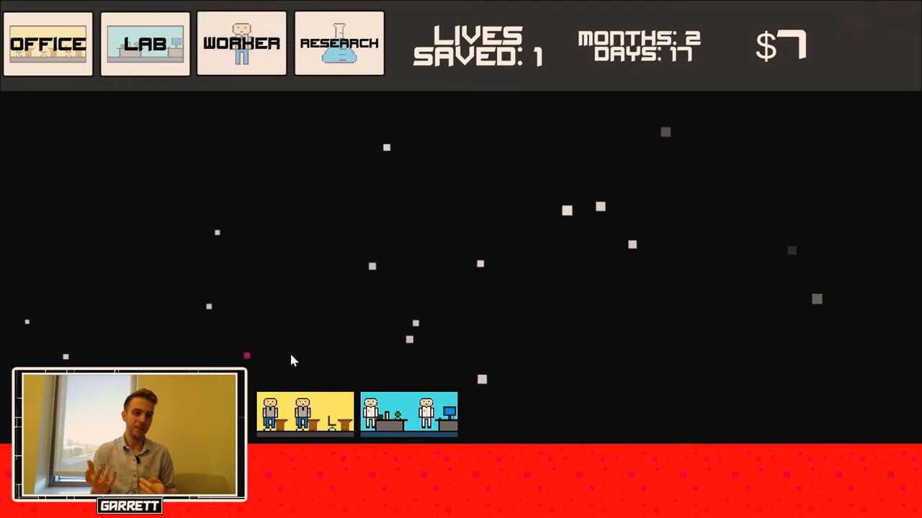
Step: Place a second lab above the existing rooms and staff it with workers
left_click(340, 43)
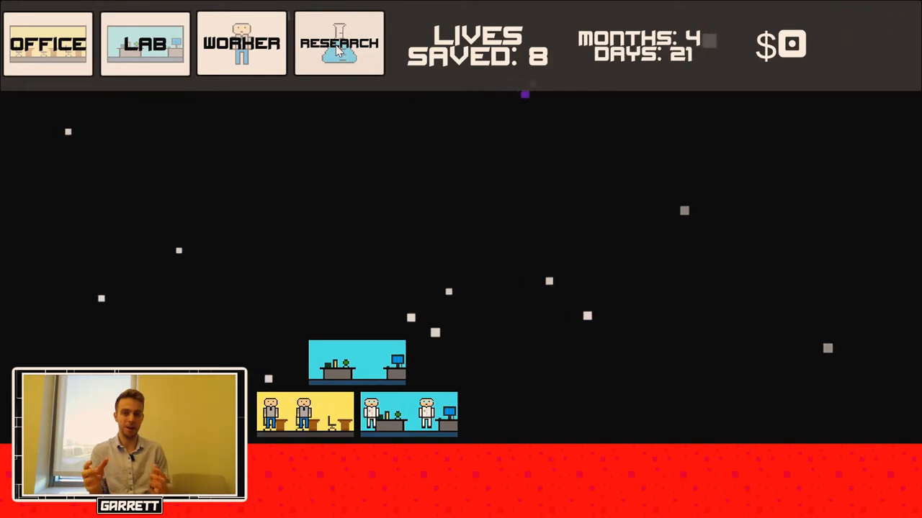
left_click(339, 43)
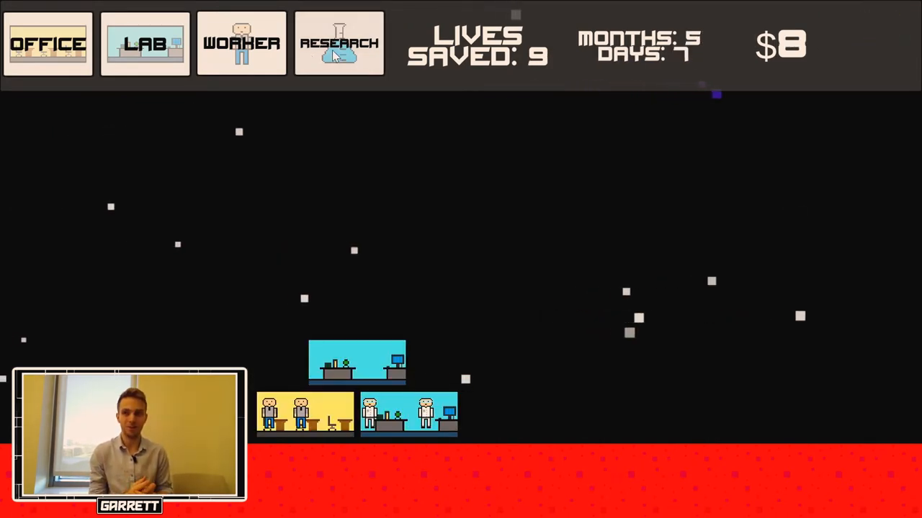
left_click(242, 44)
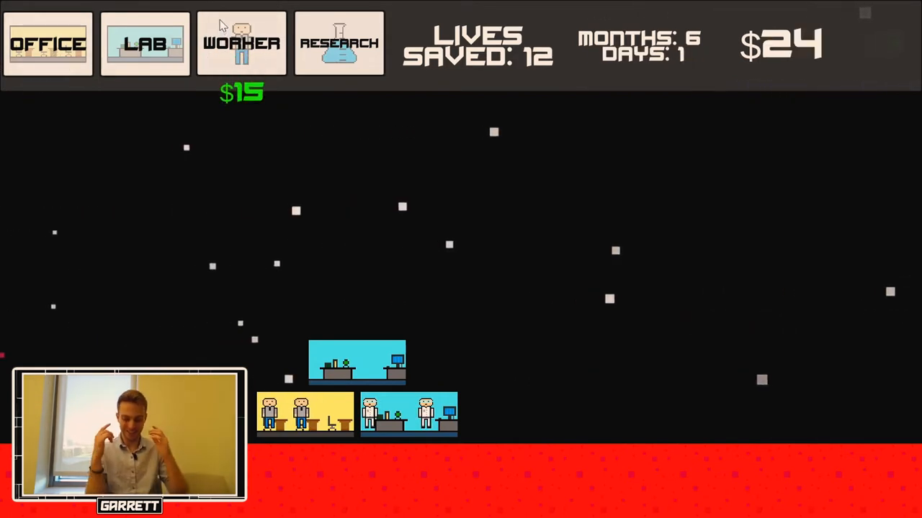
Step: Check in Research that both donation upgrades are complete, then dismiss the panel
left_click(339, 44)
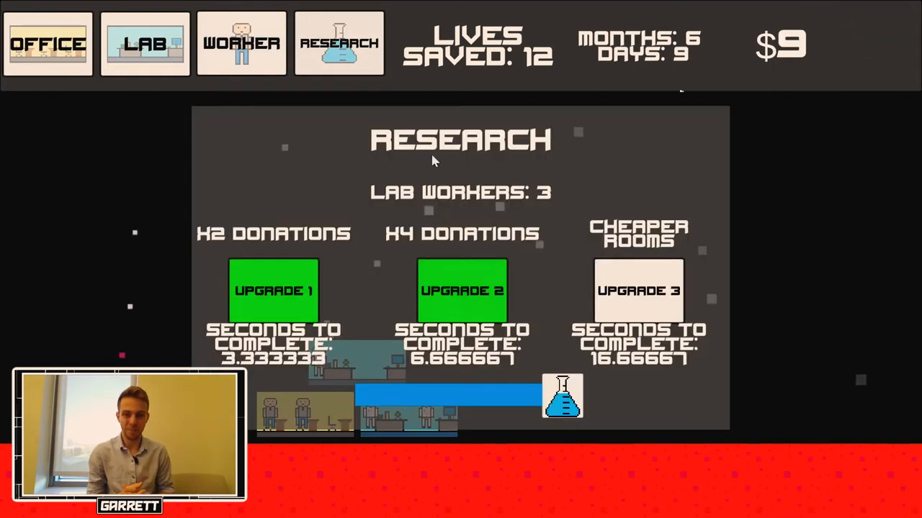
left_click(638, 290)
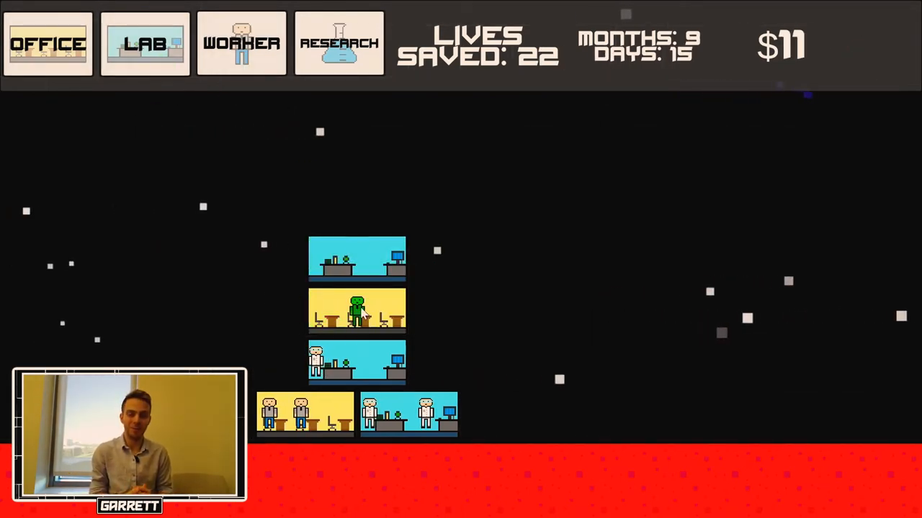
Step: Add more Office rooms and workers, reaching 38 lives saved by month 13
left_click(242, 44)
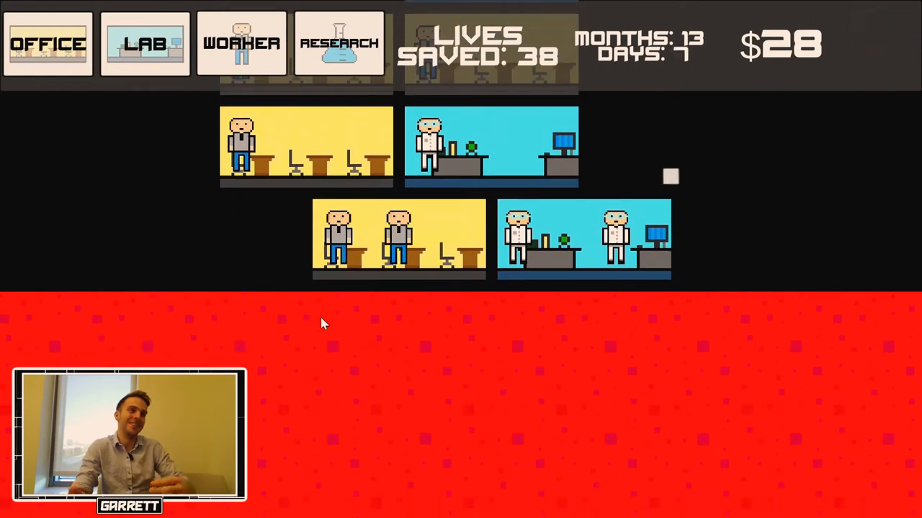
left_click(242, 43)
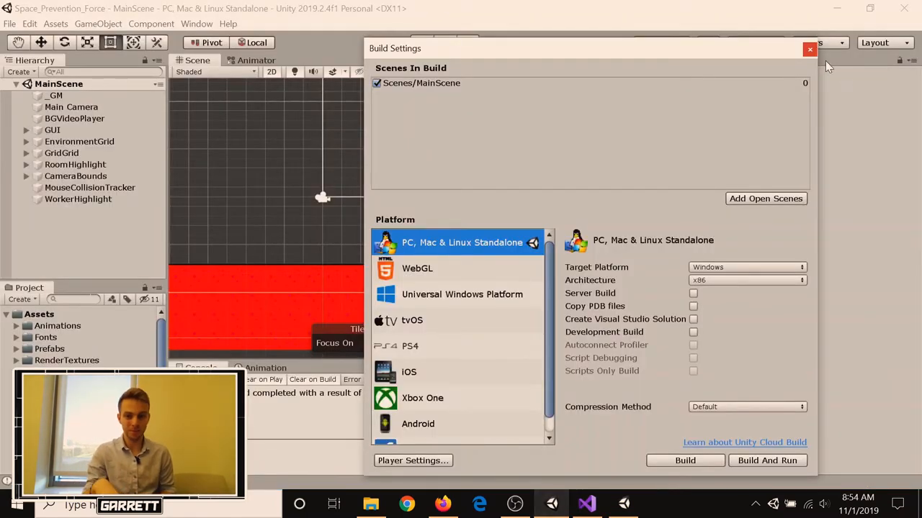
Step: Dismiss Build Settings and select the MouseCollisionTracker object before running the scene
left_click(809, 49)
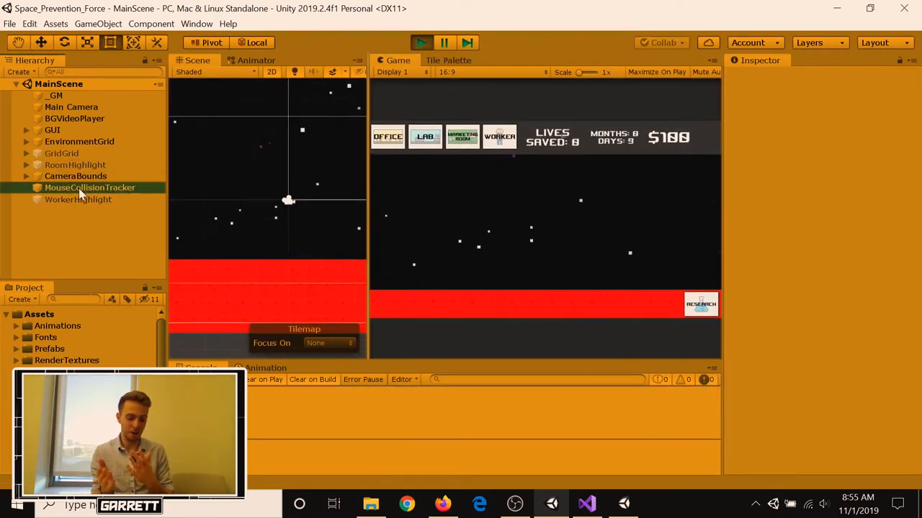
left_click(89, 187)
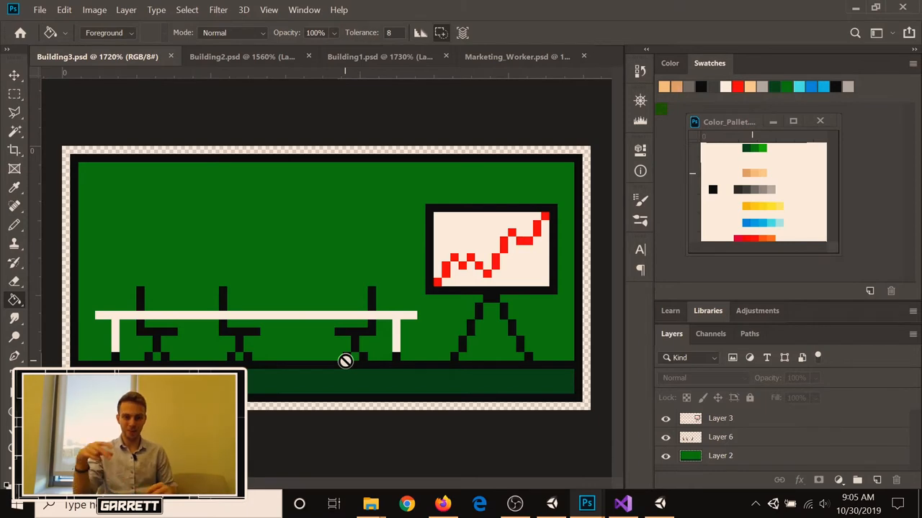
mouse_move(565, 129)
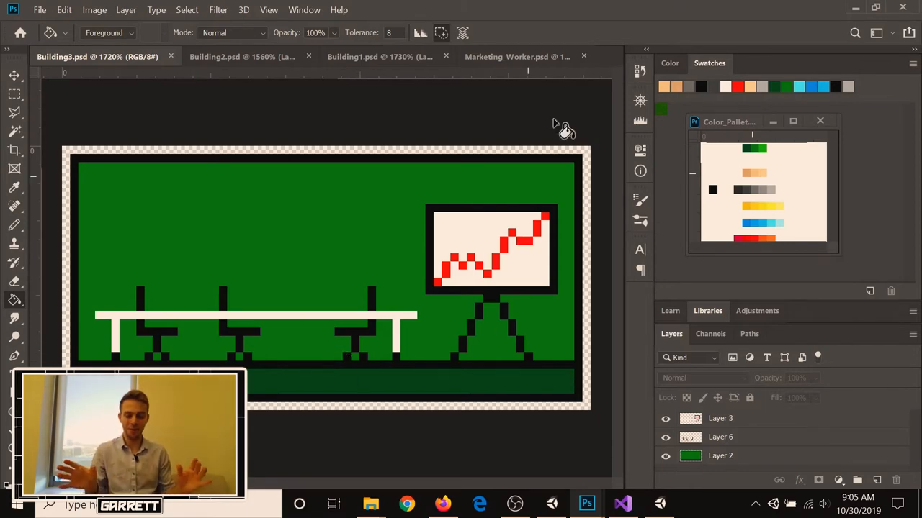
Step: Place a green Marketing Room in-game and view the info of Steve, its marketing worker
left_click(515, 57)
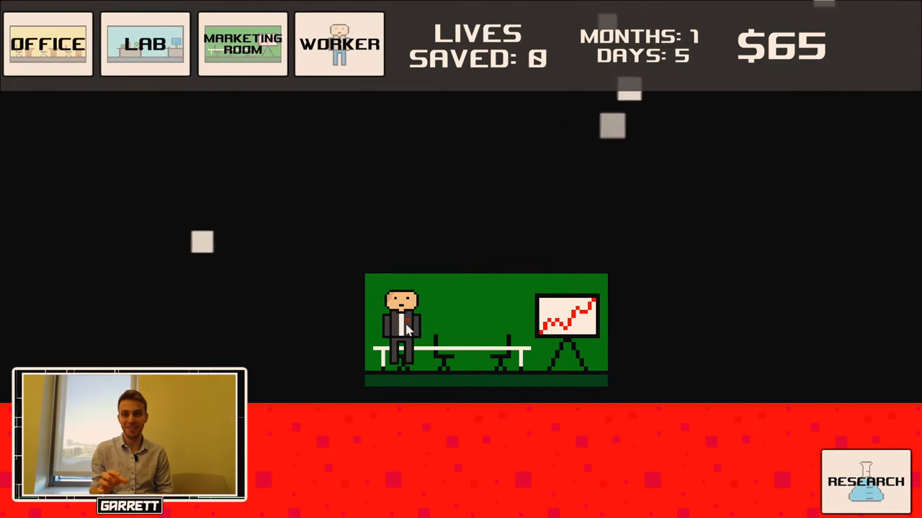
left_click(403, 324)
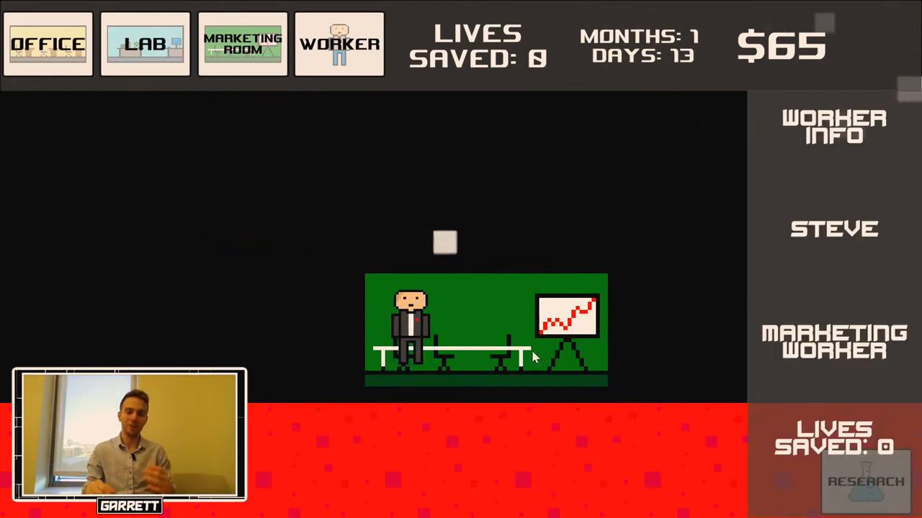